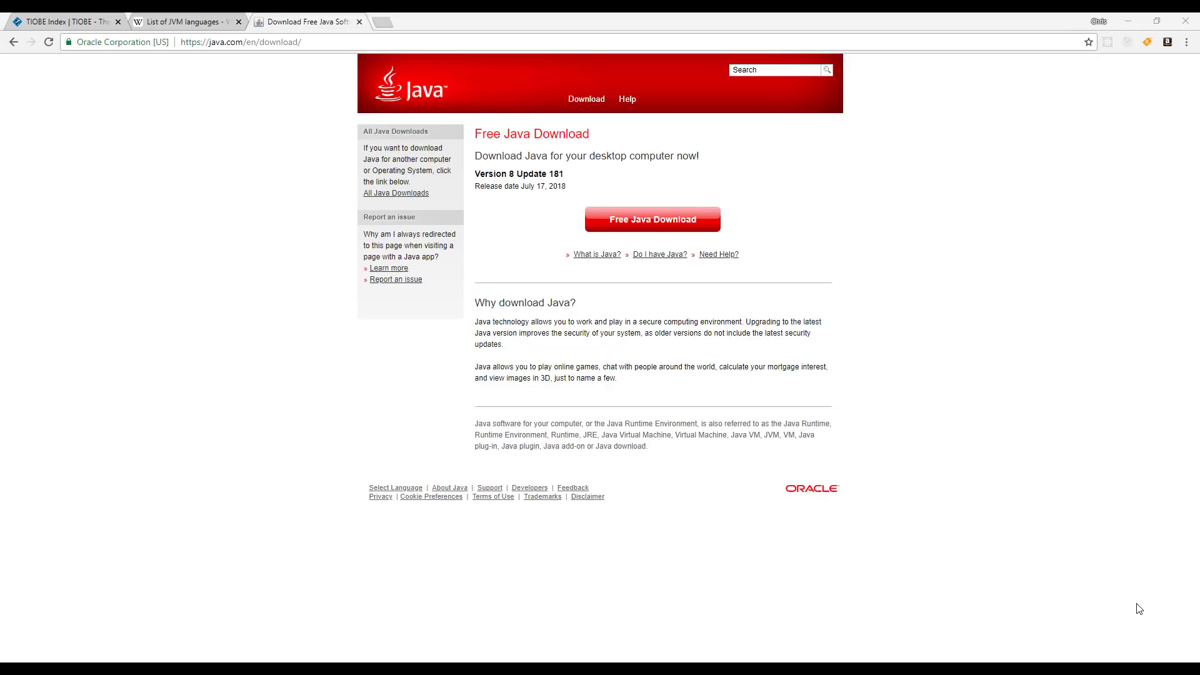
Step: Switch from the java.com download tab to the TIOBE Index tab showing the Aug 2018 ranking
{"action": "left_click", "coordinate": [65, 21]}
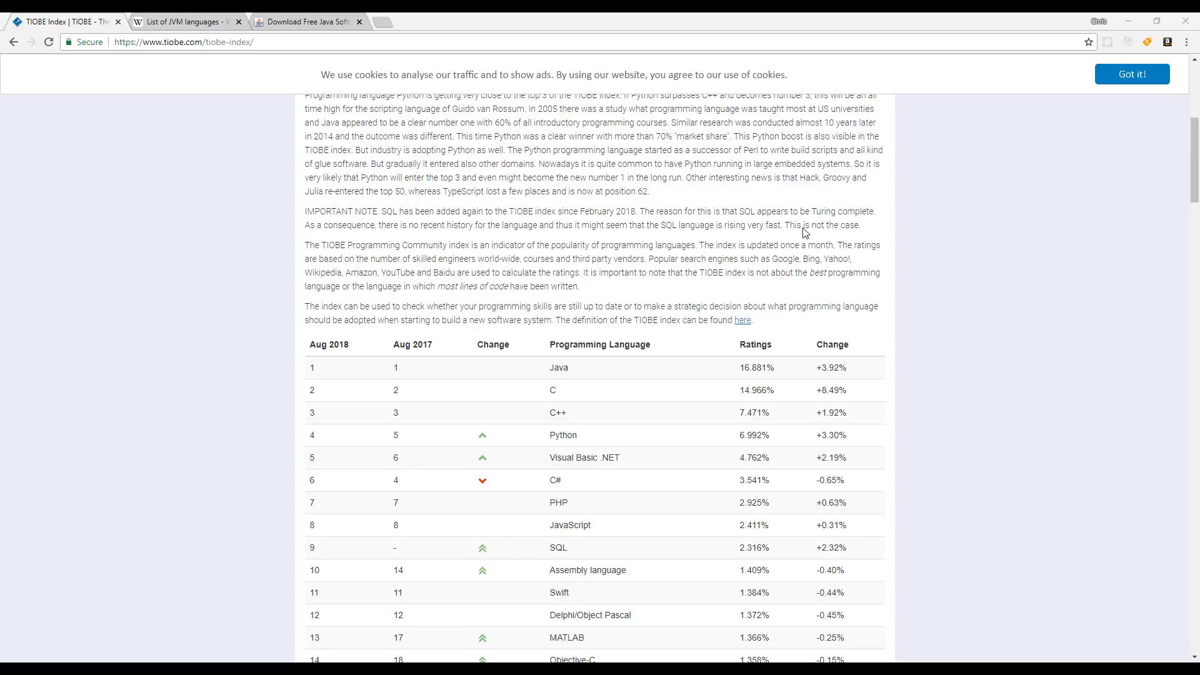
{"action": "left_click", "coordinate": [426, 22]}
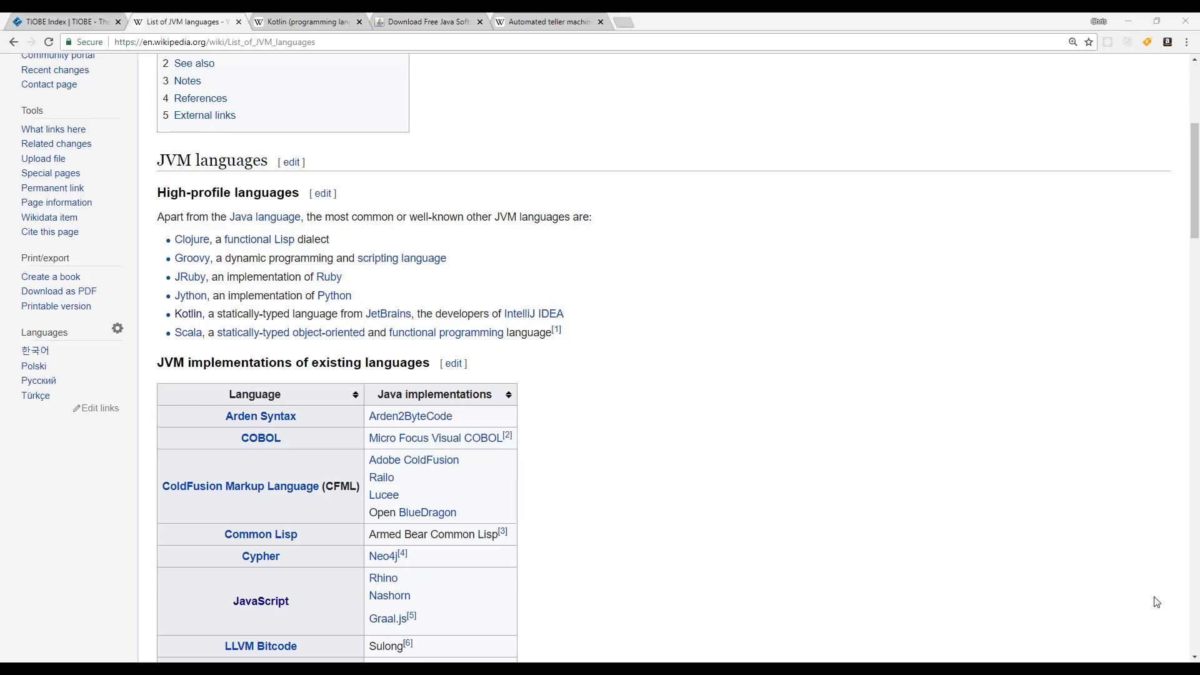
{"action": "mouse_move", "coordinate": [643, 335]}
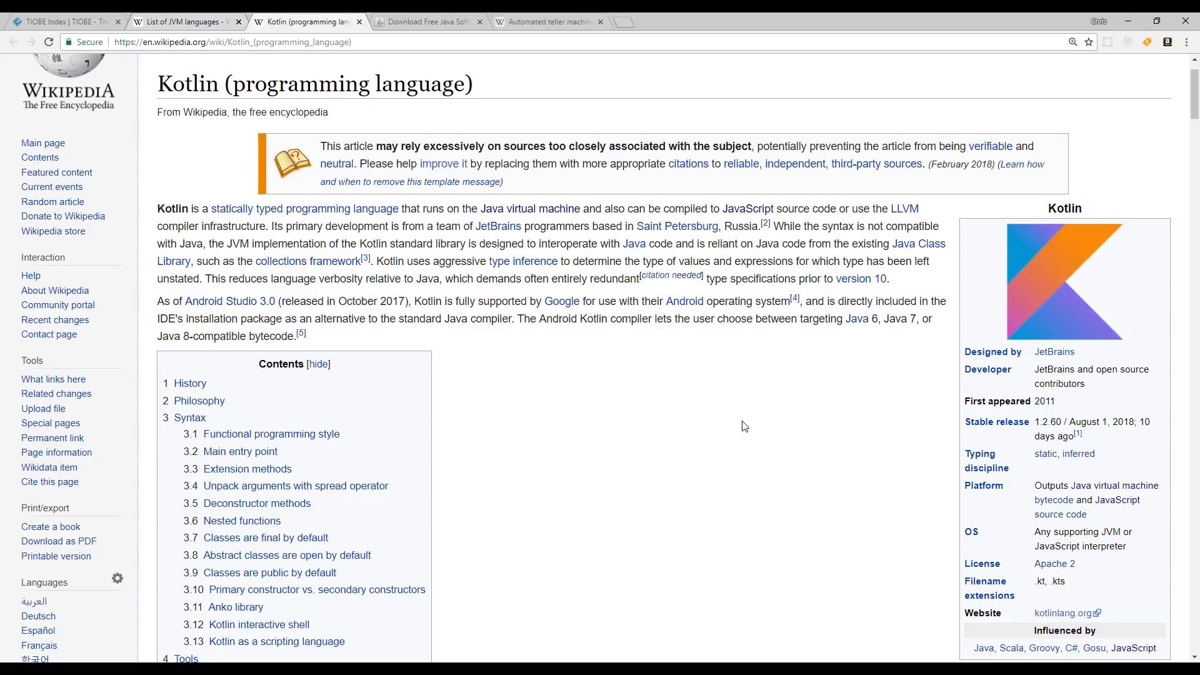
{"action": "mouse_move", "coordinate": [775, 417]}
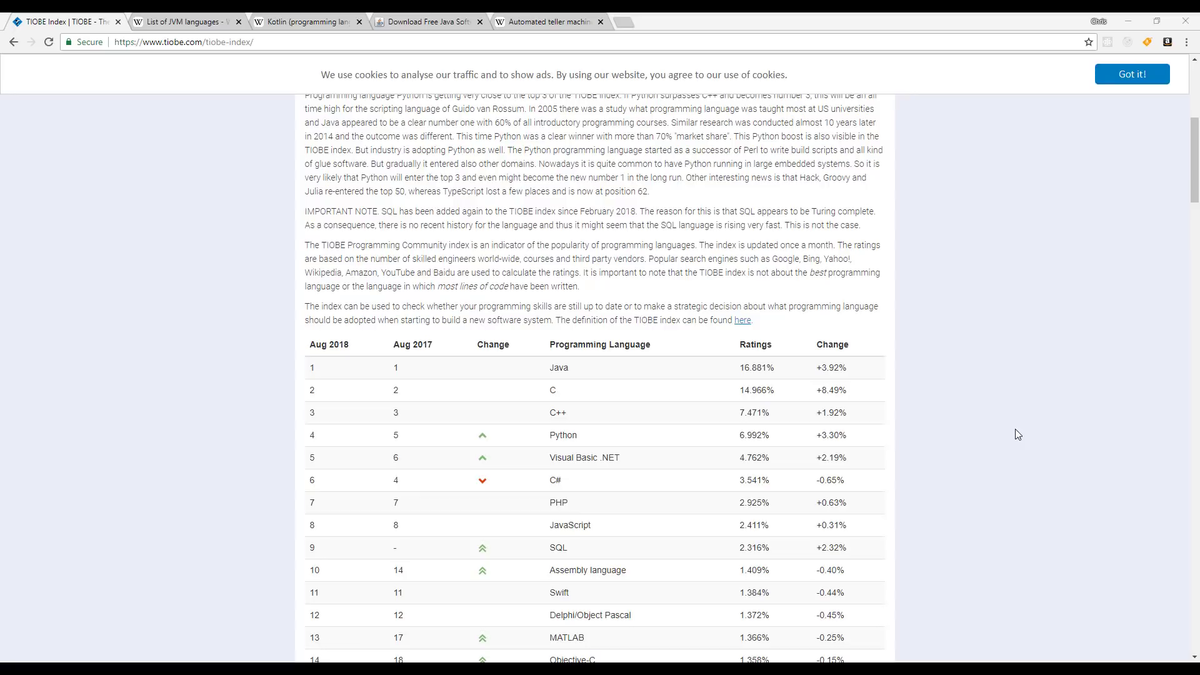
{"action": "mouse_move", "coordinate": [1020, 440]}
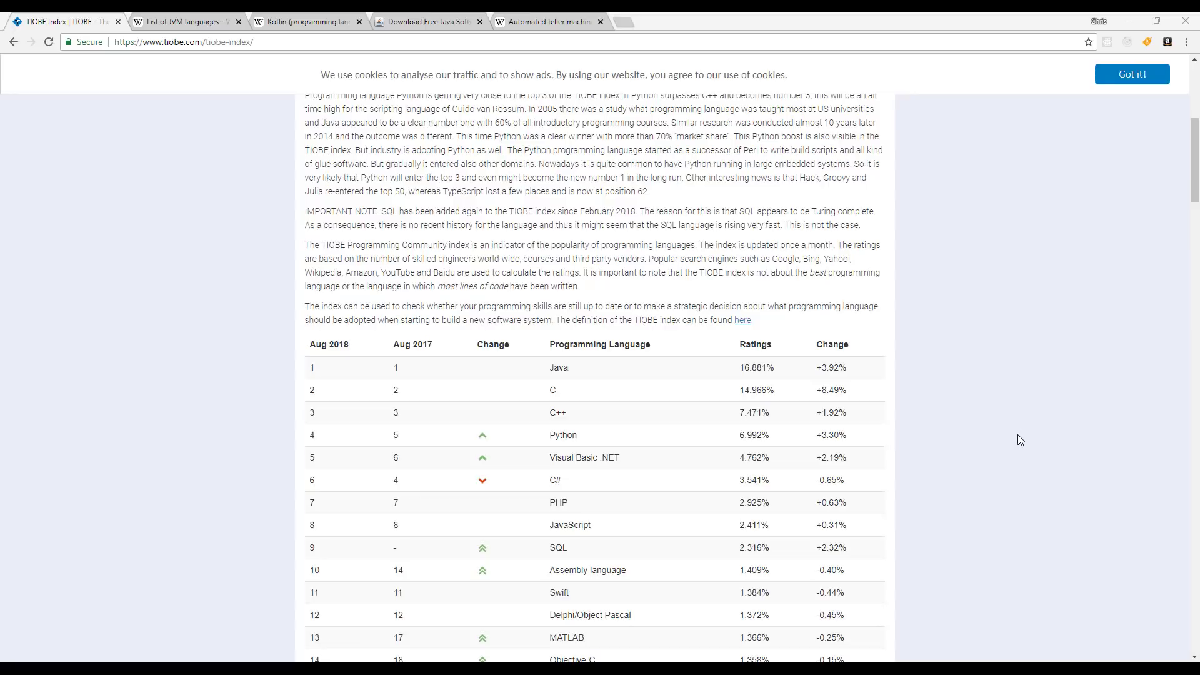
{"action": "mouse_move", "coordinate": [819, 591]}
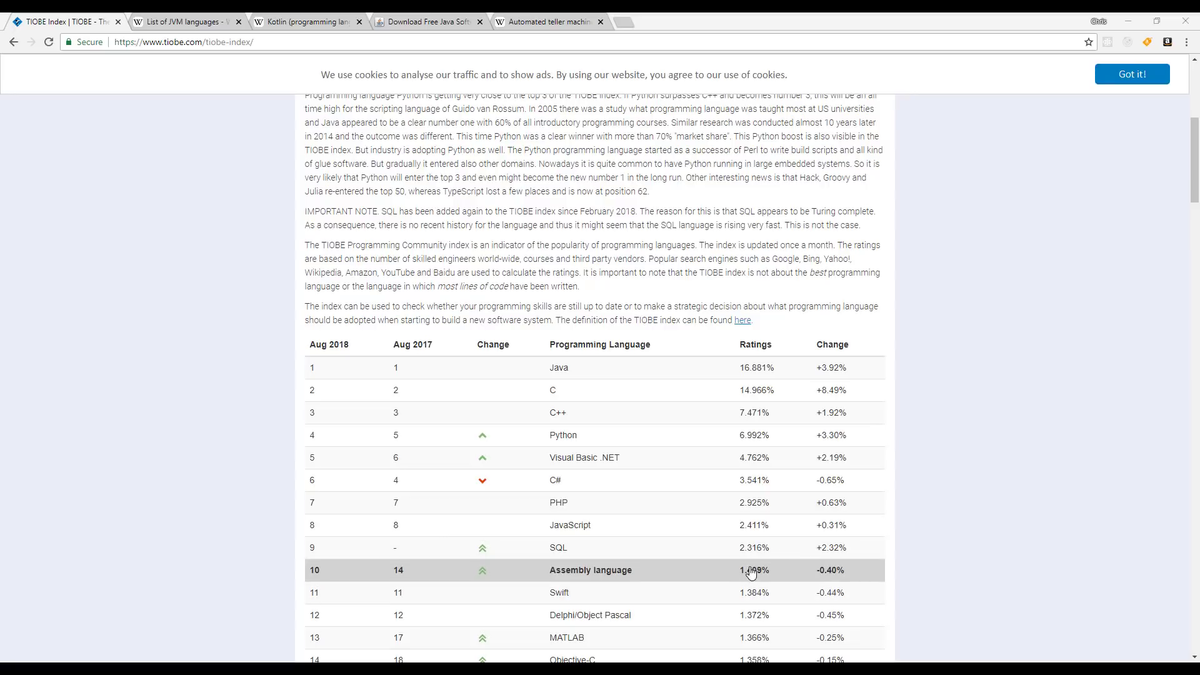
{"action": "mouse_move", "coordinate": [750, 573]}
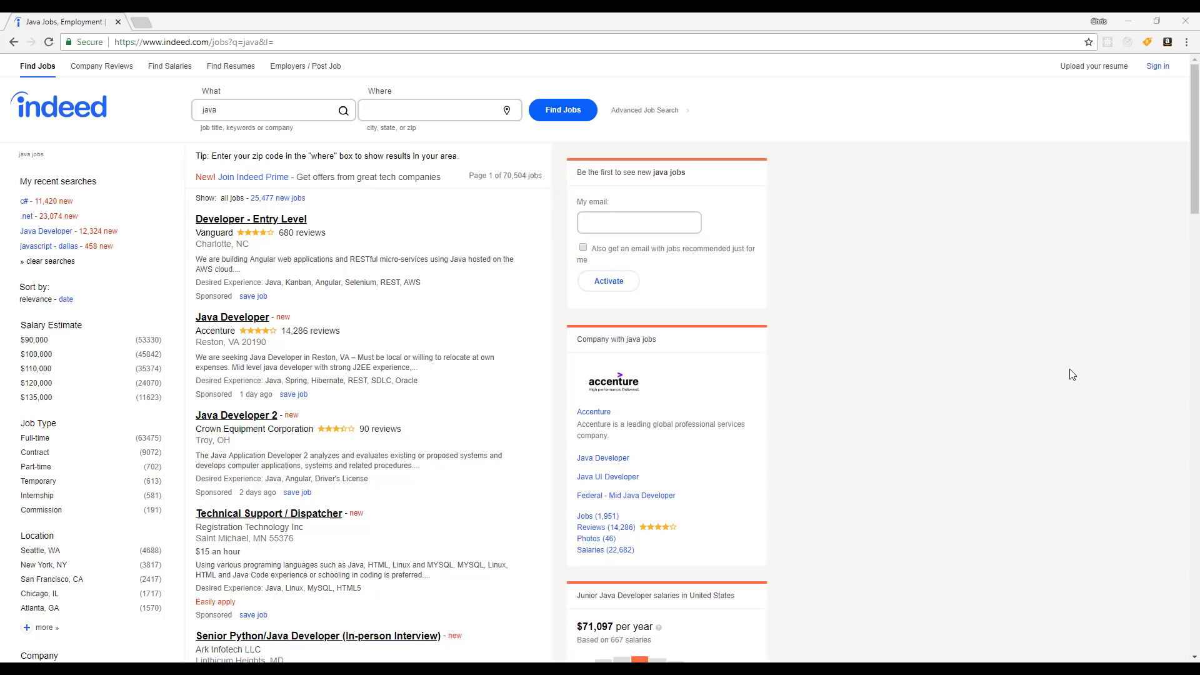
{"action": "mouse_move", "coordinate": [954, 451]}
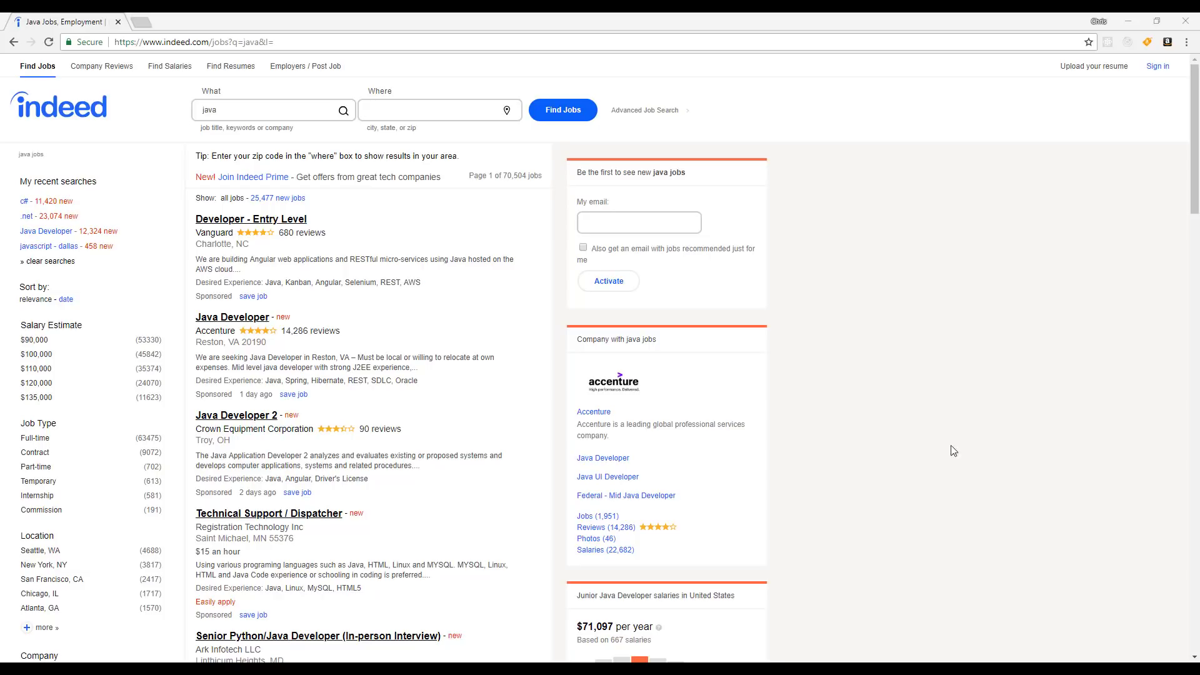
{"action": "mouse_move", "coordinate": [509, 169]}
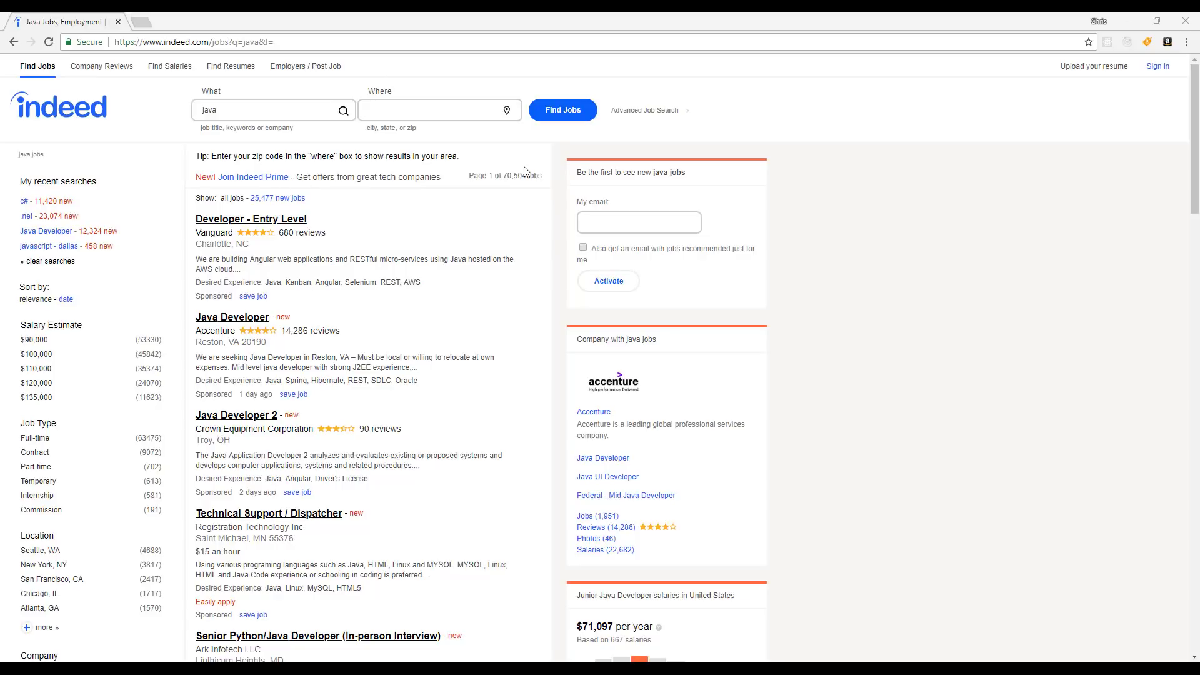
{"action": "mouse_move", "coordinate": [386, 61]}
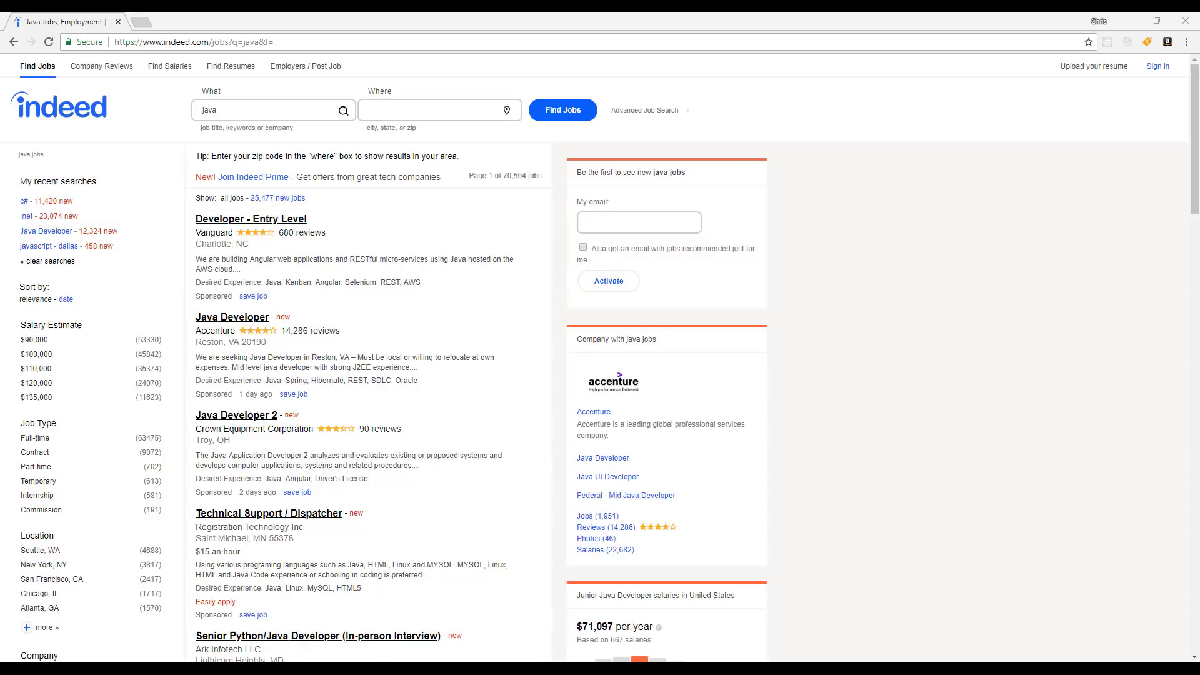
{"action": "left_click", "coordinate": [271, 110]}
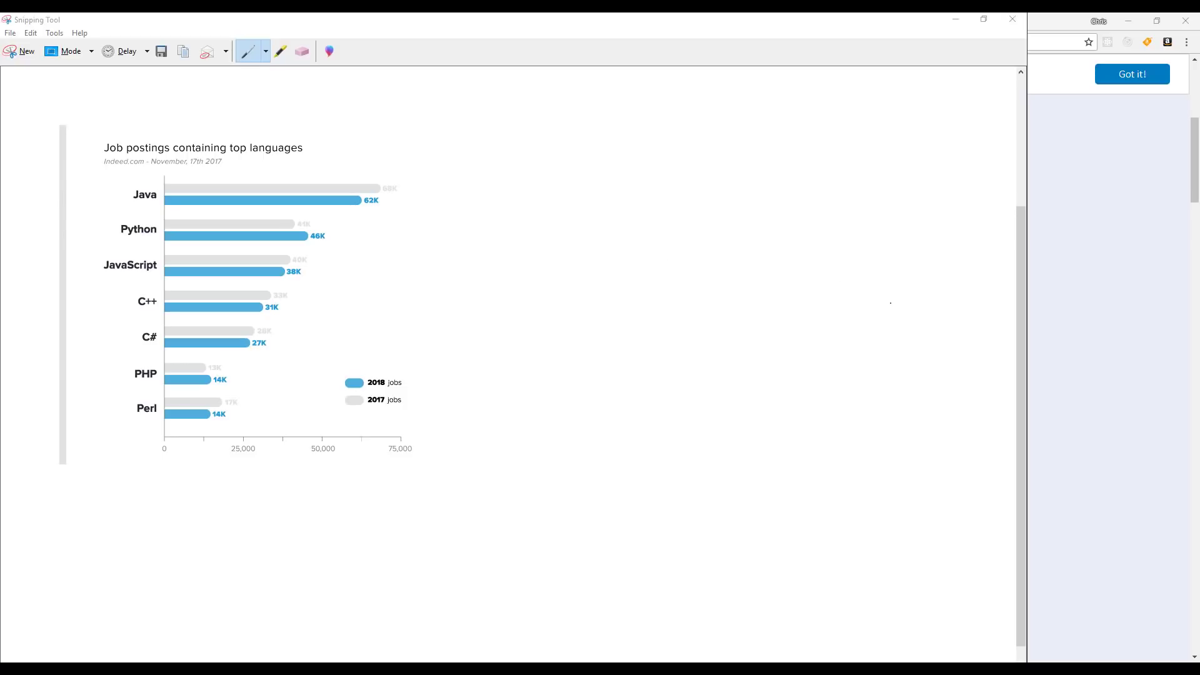
{"action": "mouse_move", "coordinate": [546, 255]}
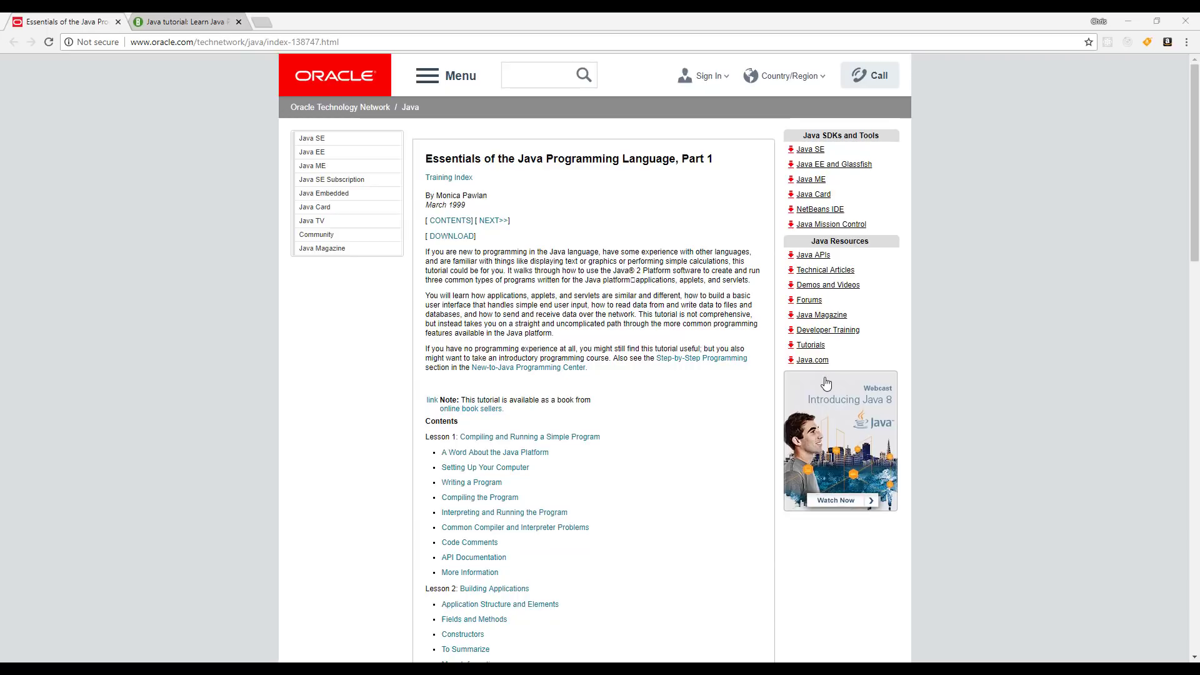
{"action": "mouse_move", "coordinate": [830, 370]}
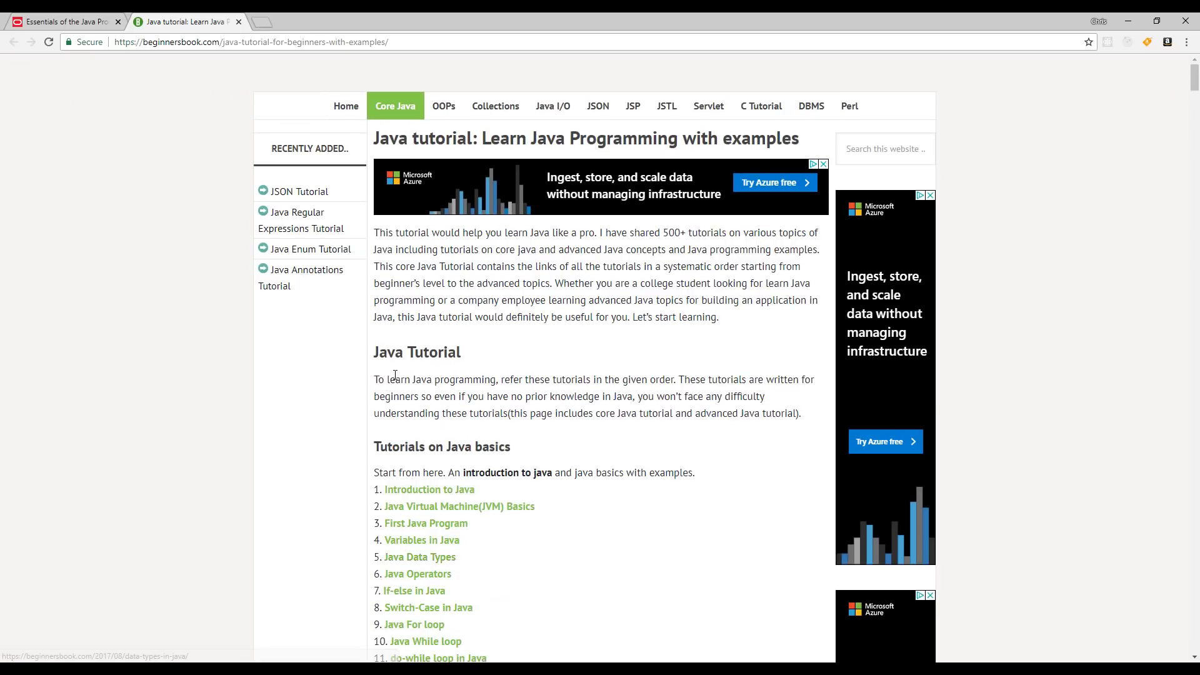
{"action": "mouse_move", "coordinate": [321, 263]}
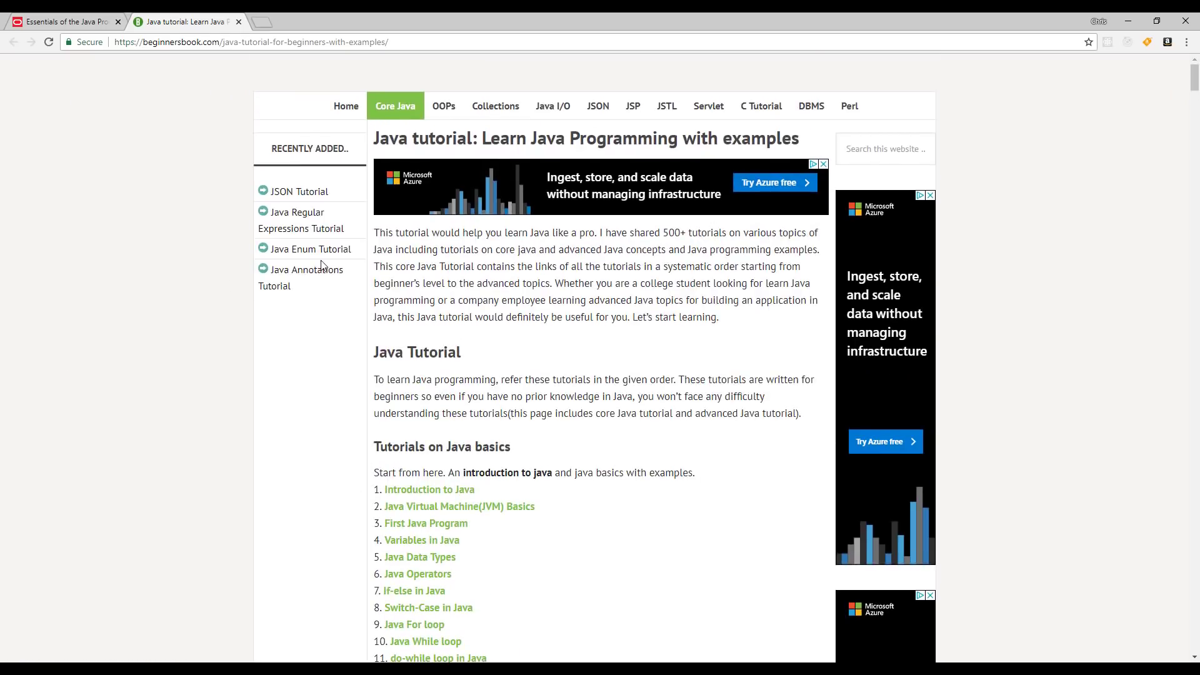